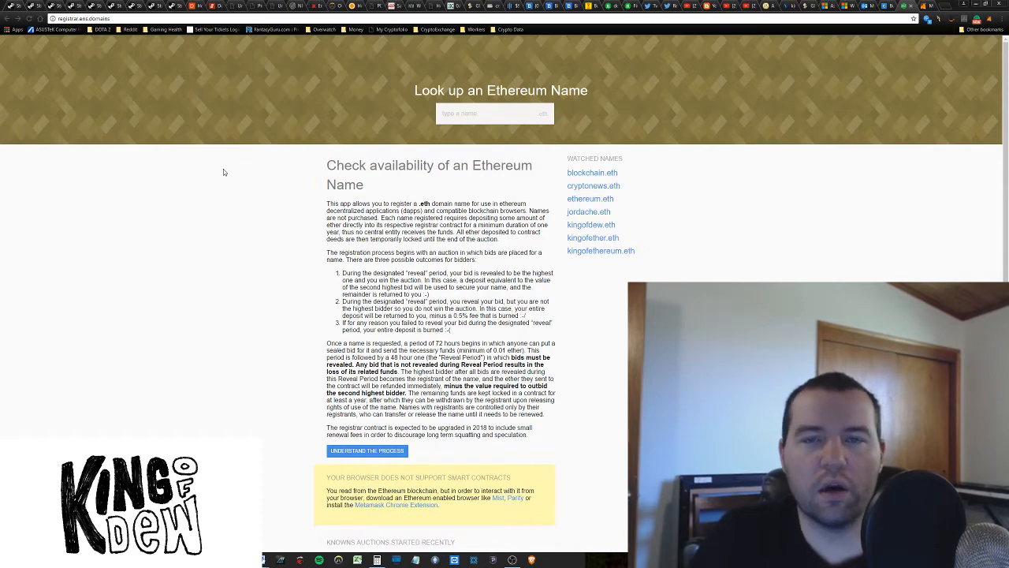
- Scroll through the open page and click once before moving to the MetaMask site
scroll(down, 3)
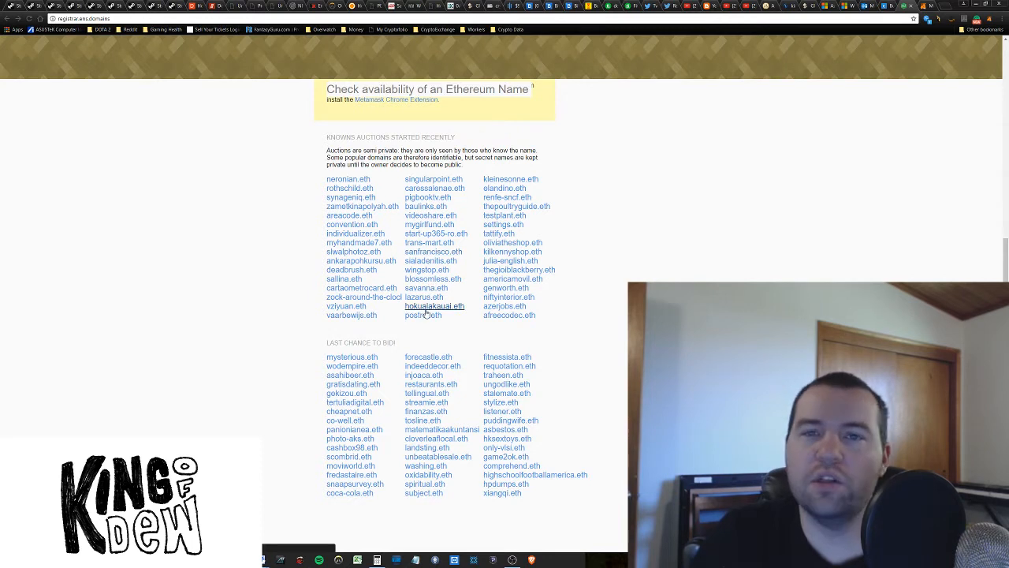
mouse_move(558, 127)
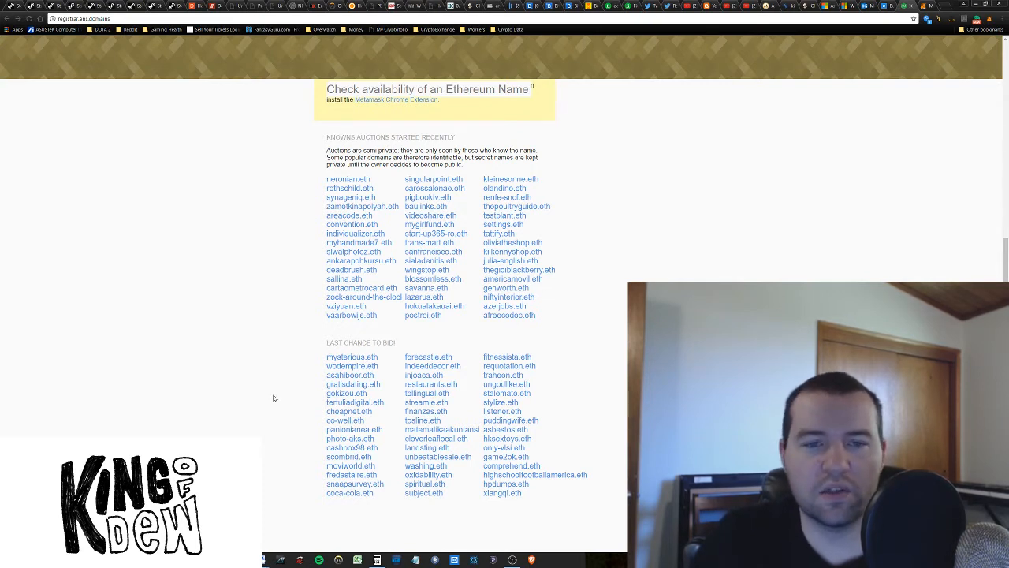
mouse_move(248, 412)
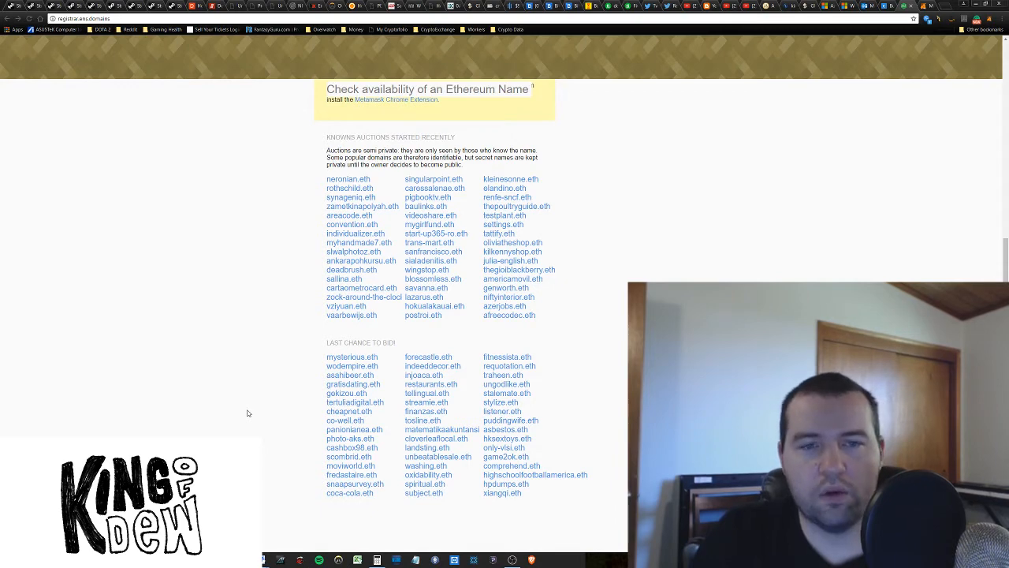
click(348, 179)
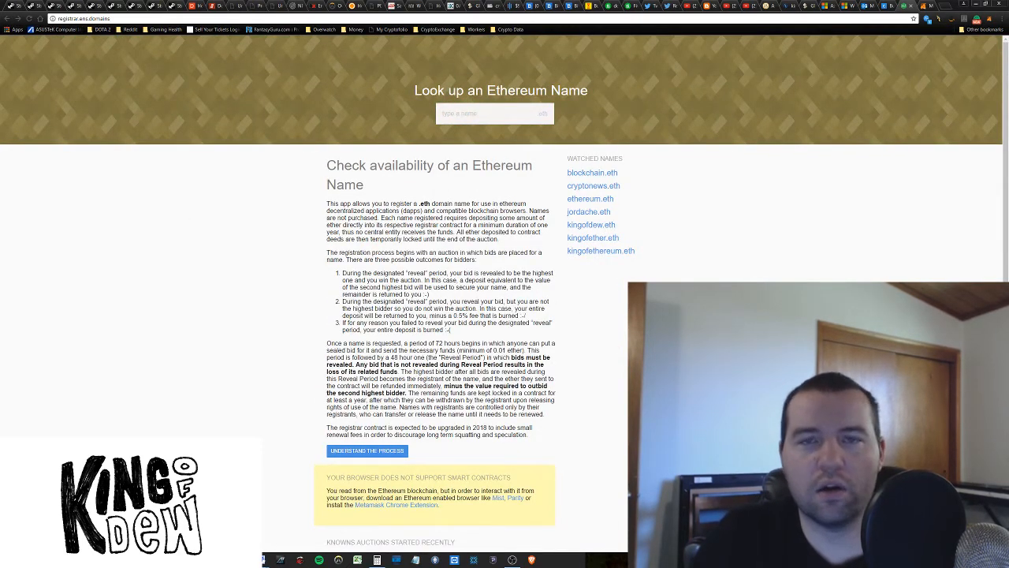
scroll(down, 3)
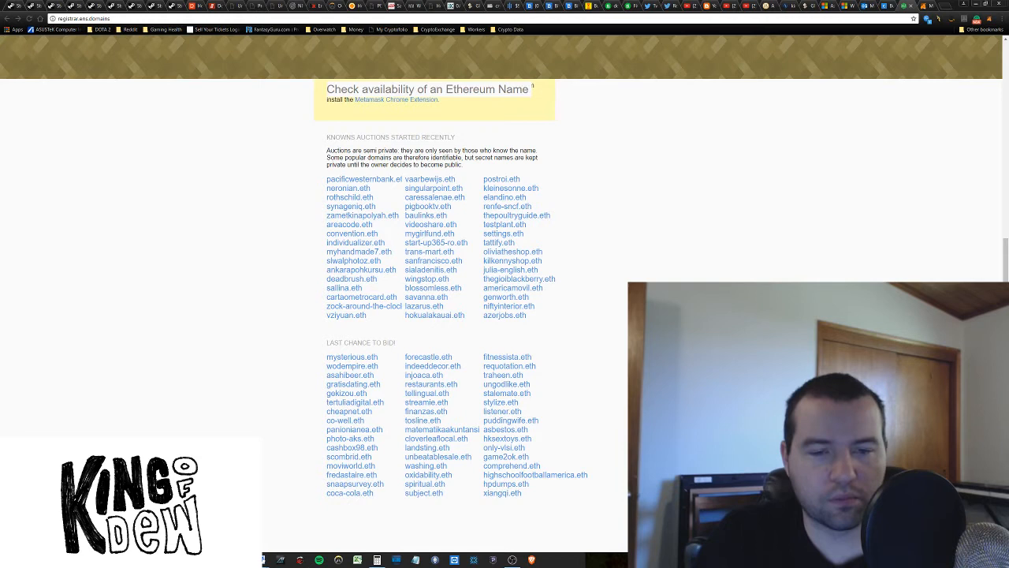
mouse_move(335, 191)
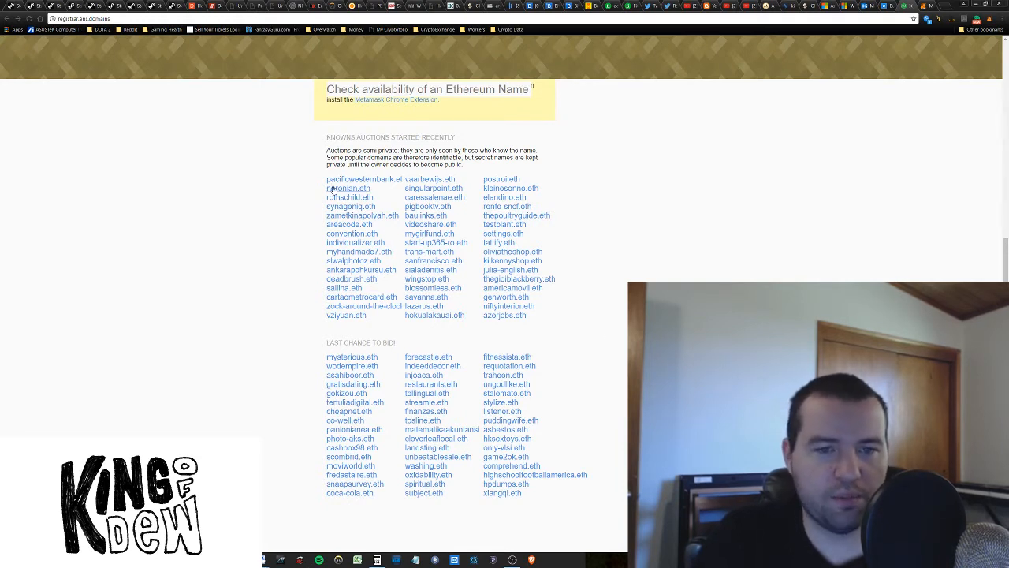
mouse_move(278, 188)
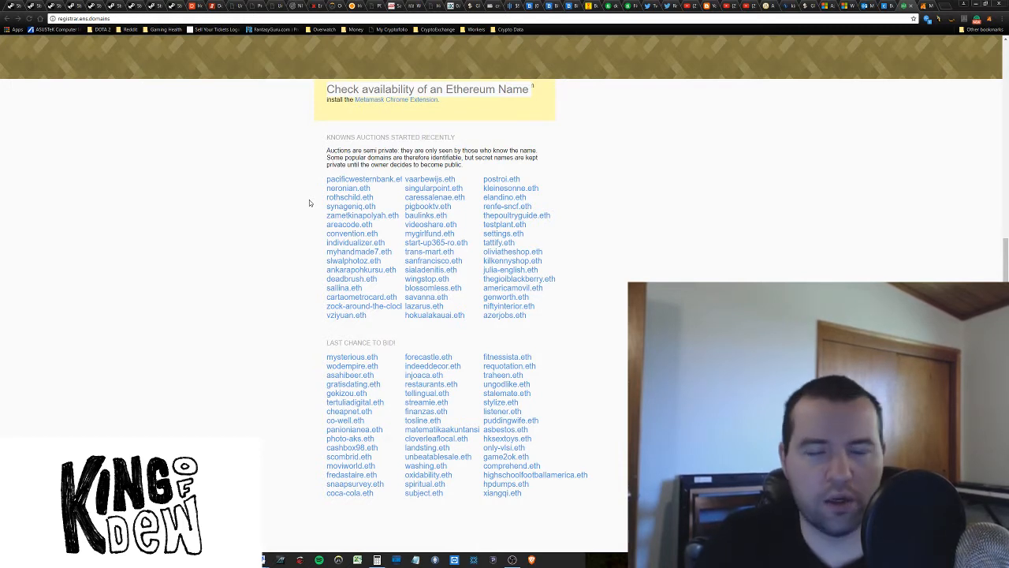
mouse_move(268, 347)
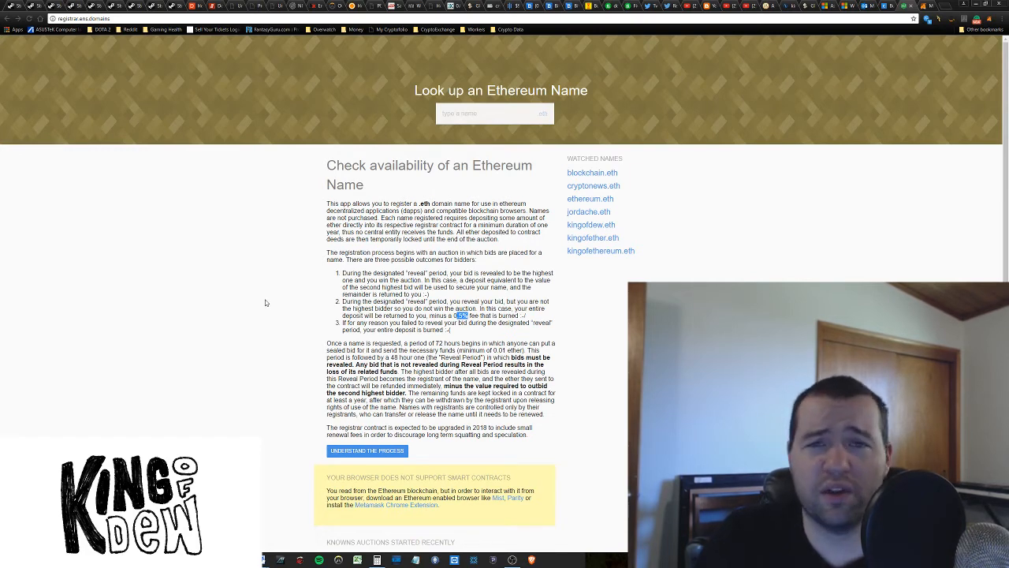
scroll(down, 3)
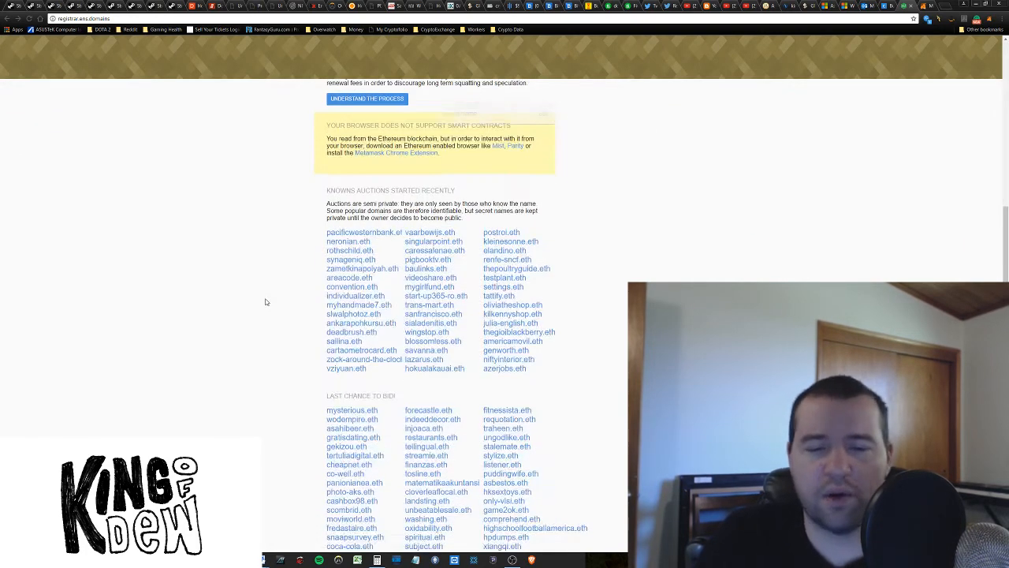
scroll(down, 3)
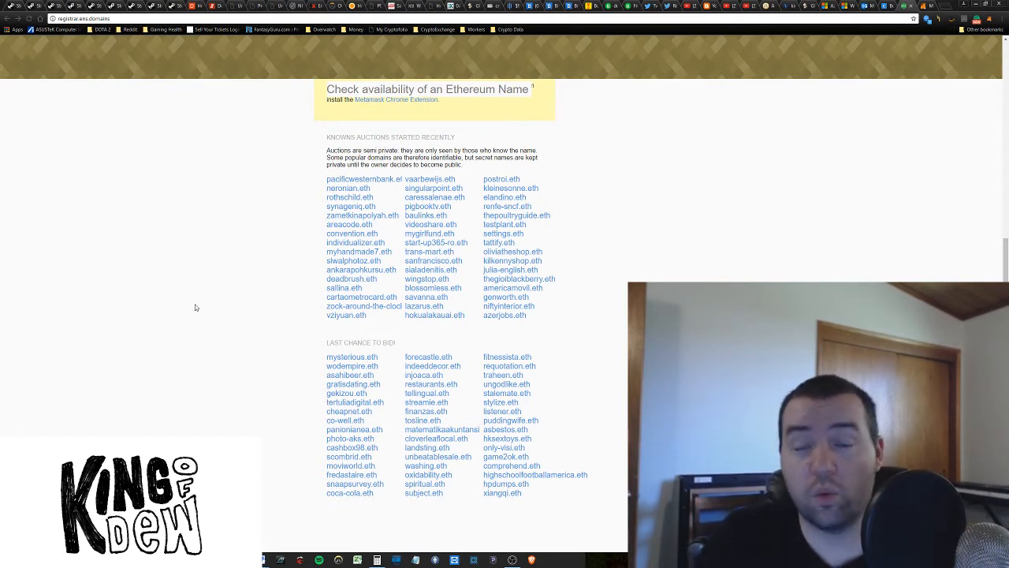
mouse_move(149, 210)
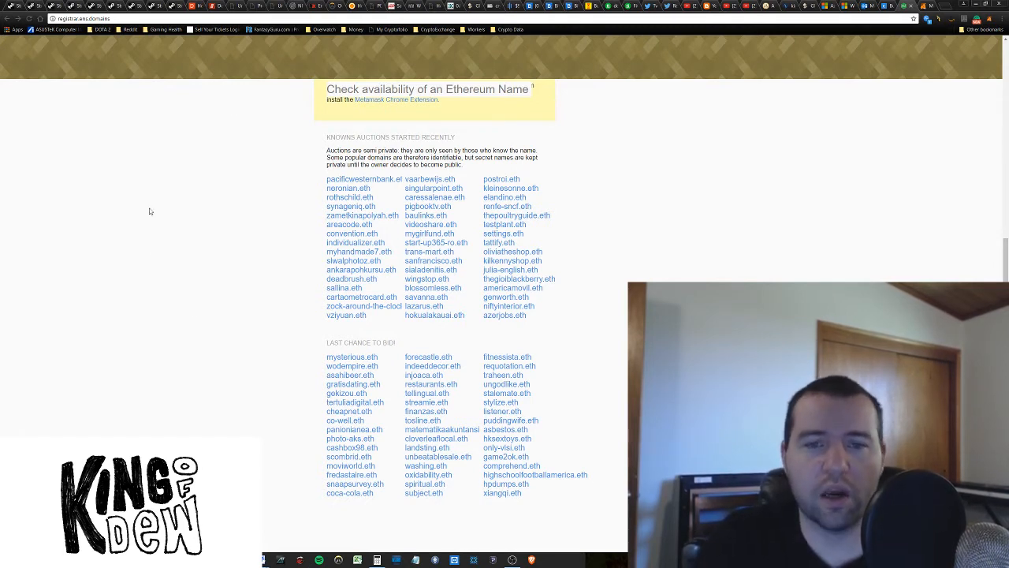
mouse_move(355, 242)
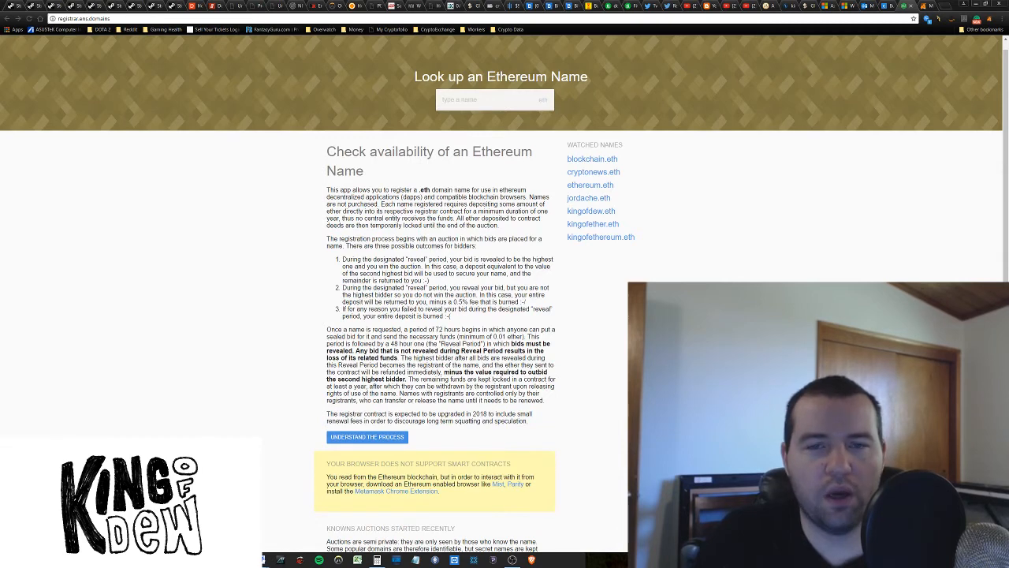
scroll(down, 3)
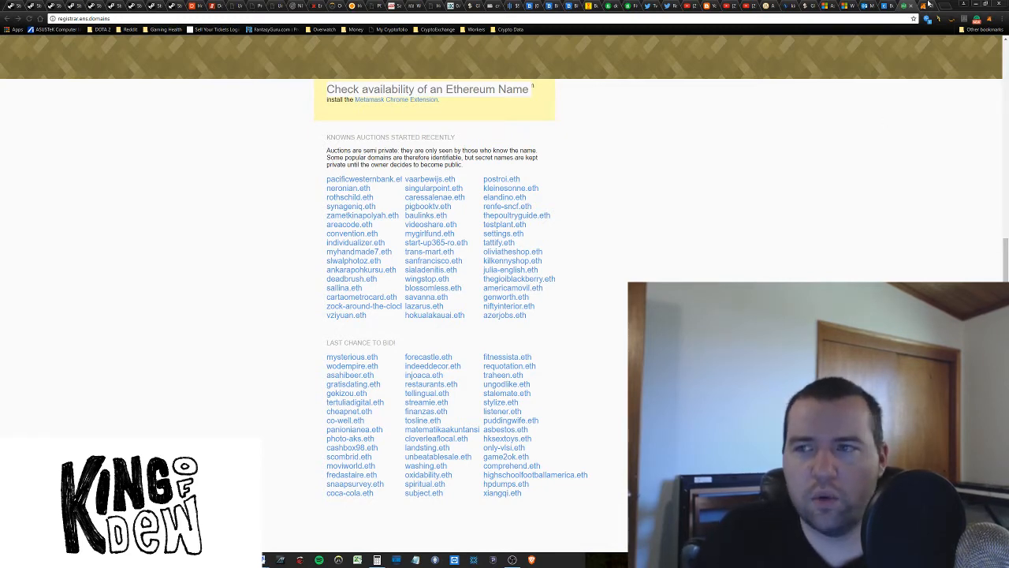
- Switch to metamask.io and browse How It Works and About, returning to Get Chrome Plugin
click(396, 100)
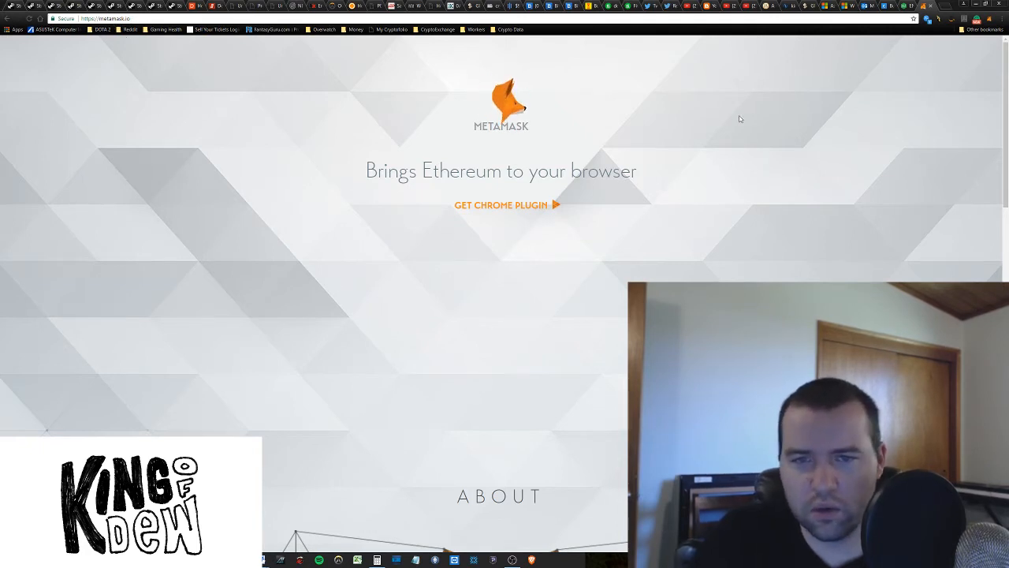
mouse_move(708, 260)
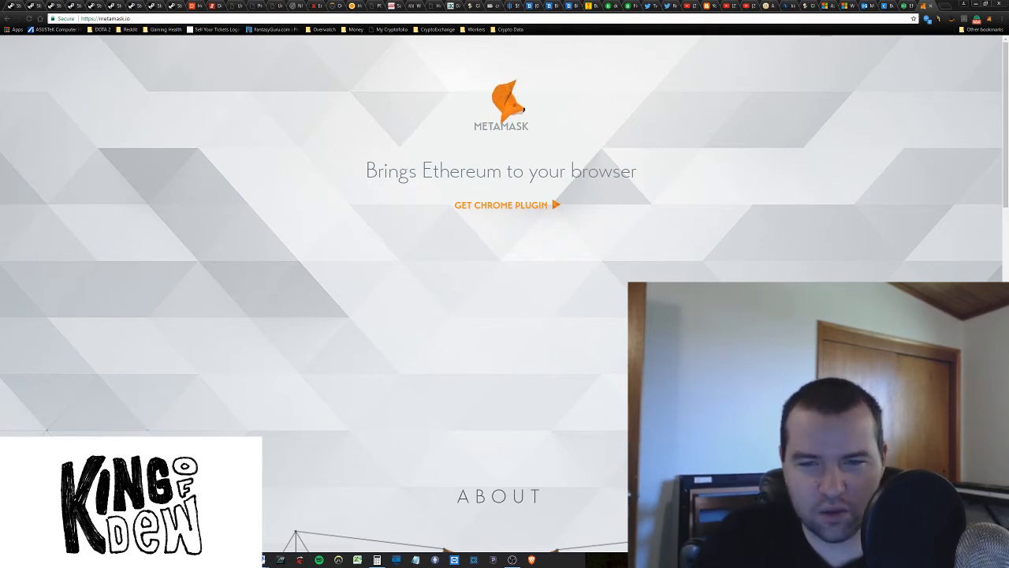
scroll(down, 3)
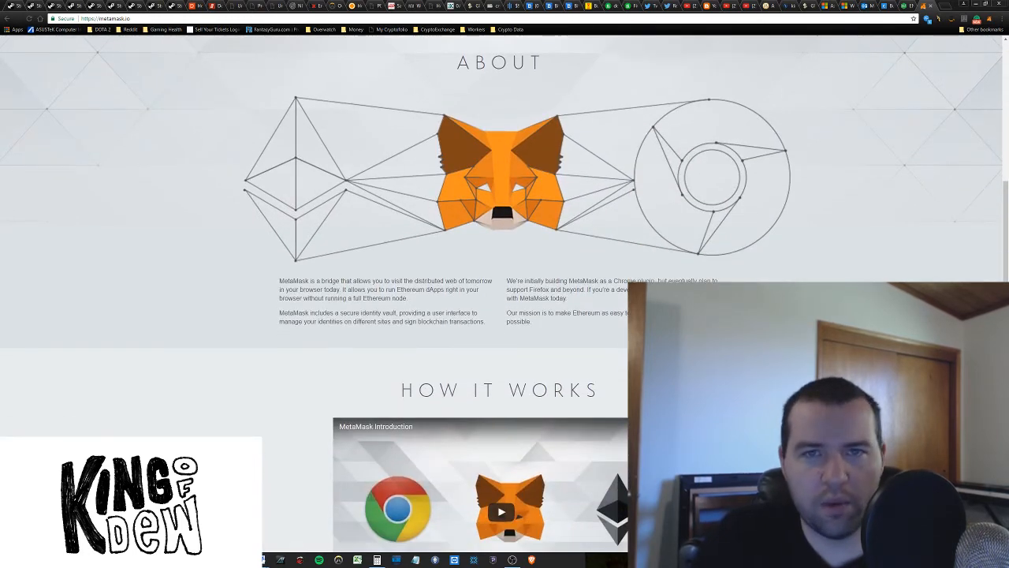
scroll(down, 3)
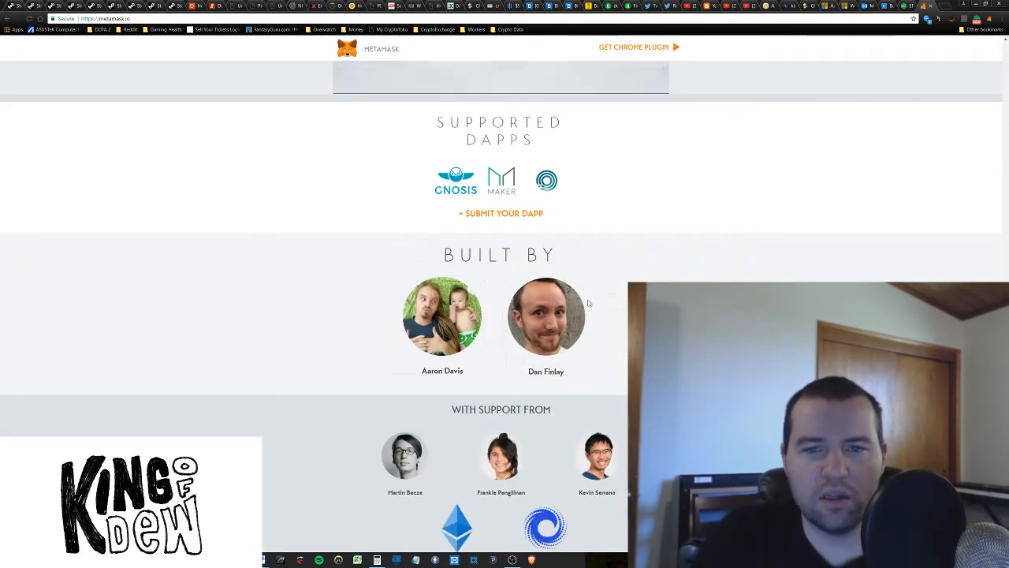
scroll(up, 3)
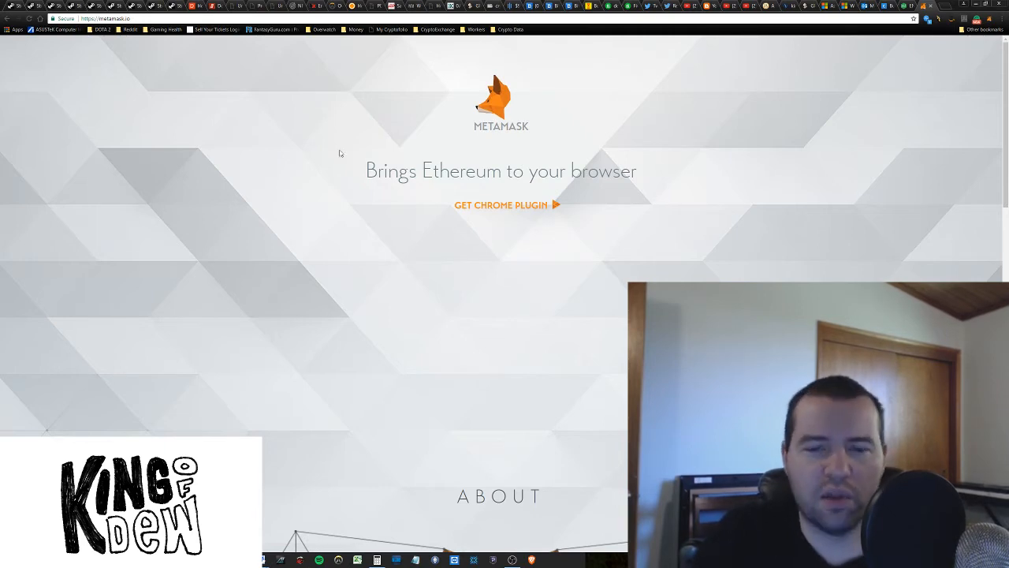
scroll(down, 3)
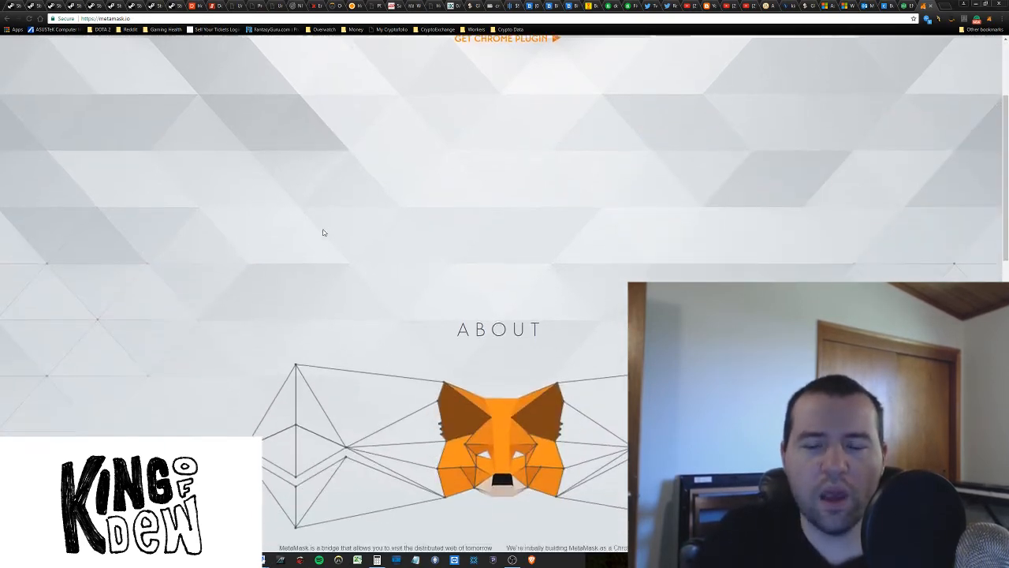
scroll(down, 3)
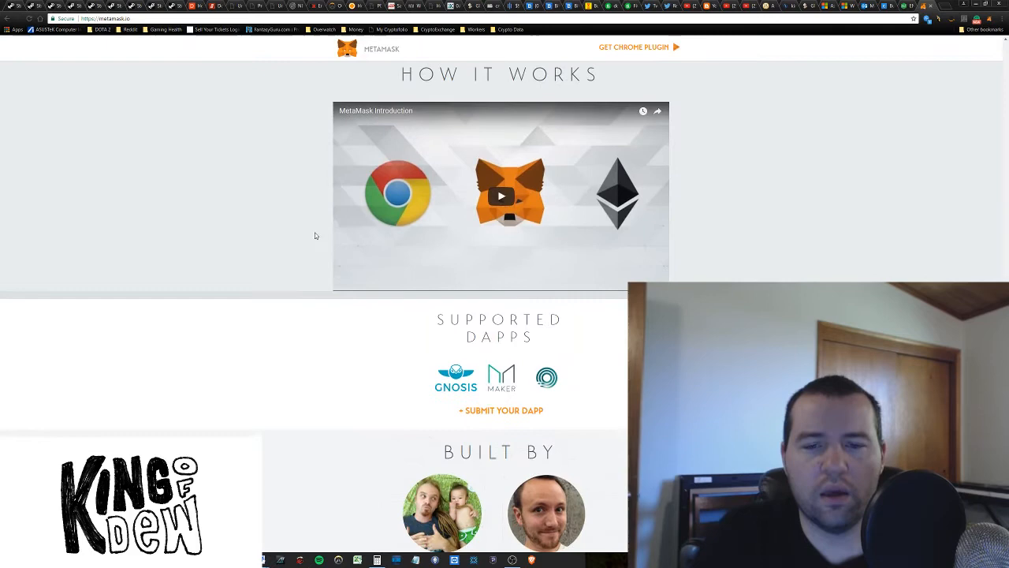
scroll(up, 3)
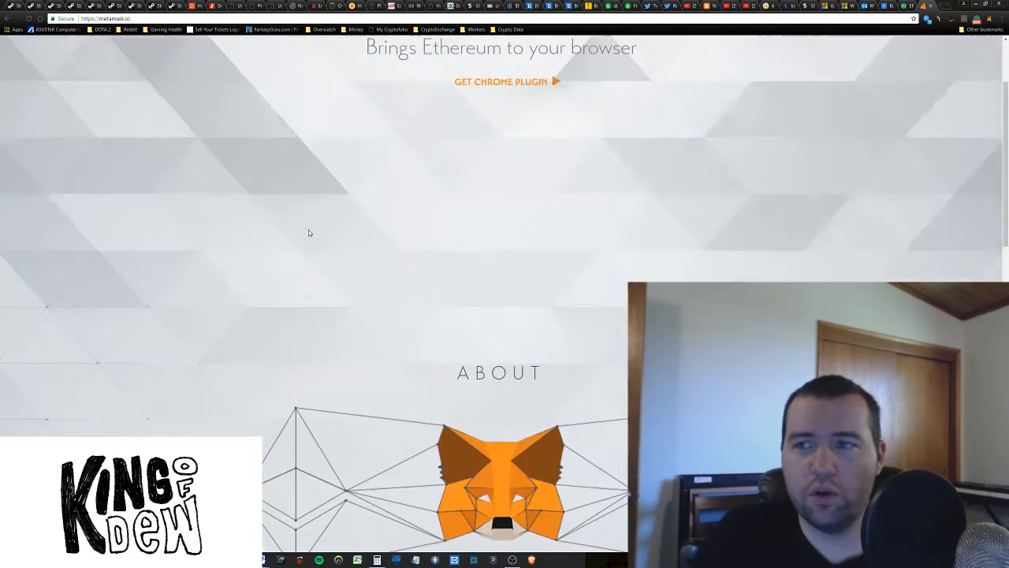
- Follow Get Chrome Plugin to MetaMask's Chrome Web Store listing, already added to Chrome
click(501, 81)
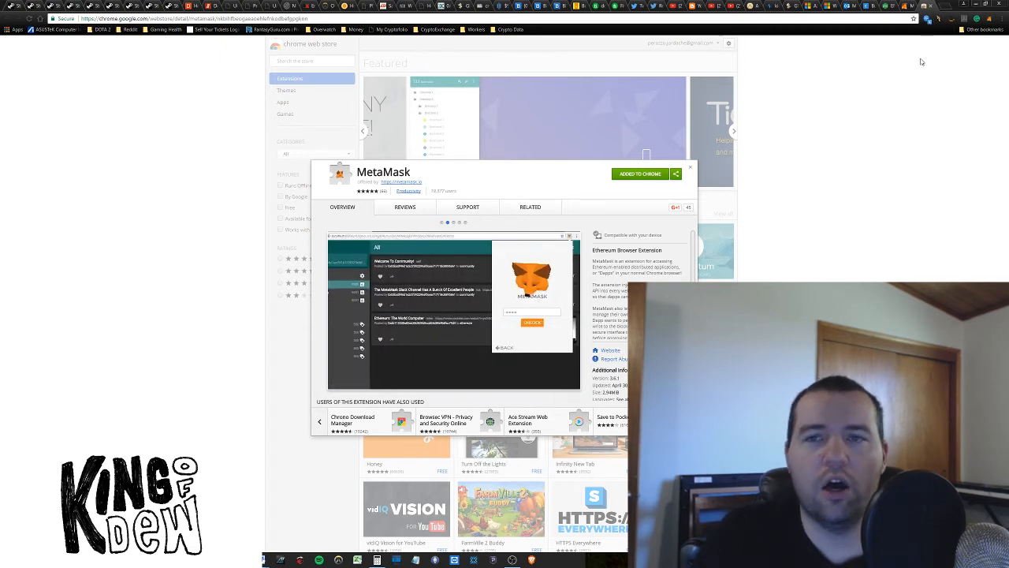
mouse_move(957, 86)
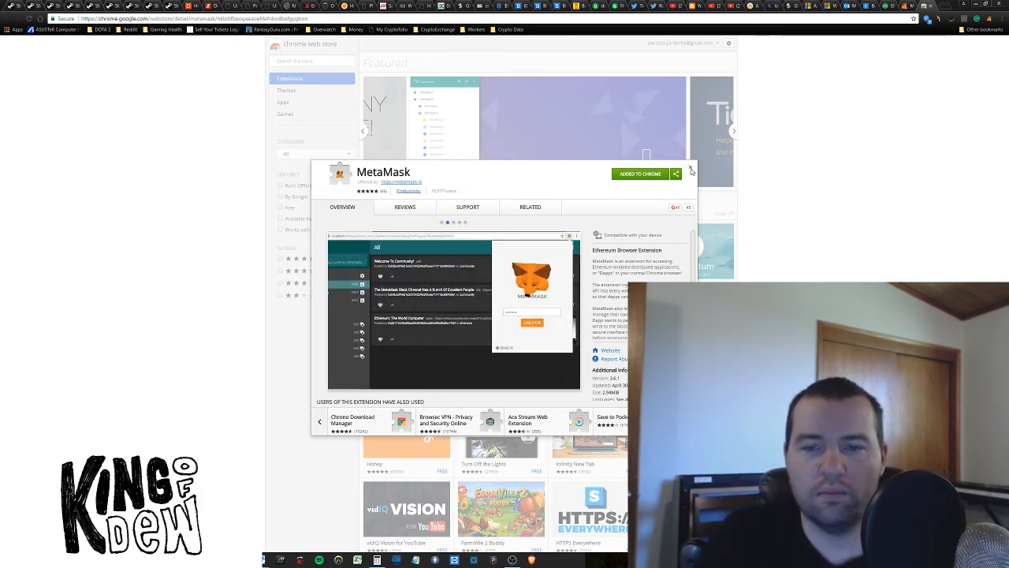
- Close the store listing and scroll the registrar to Known Auctions Started Recently
click(691, 170)
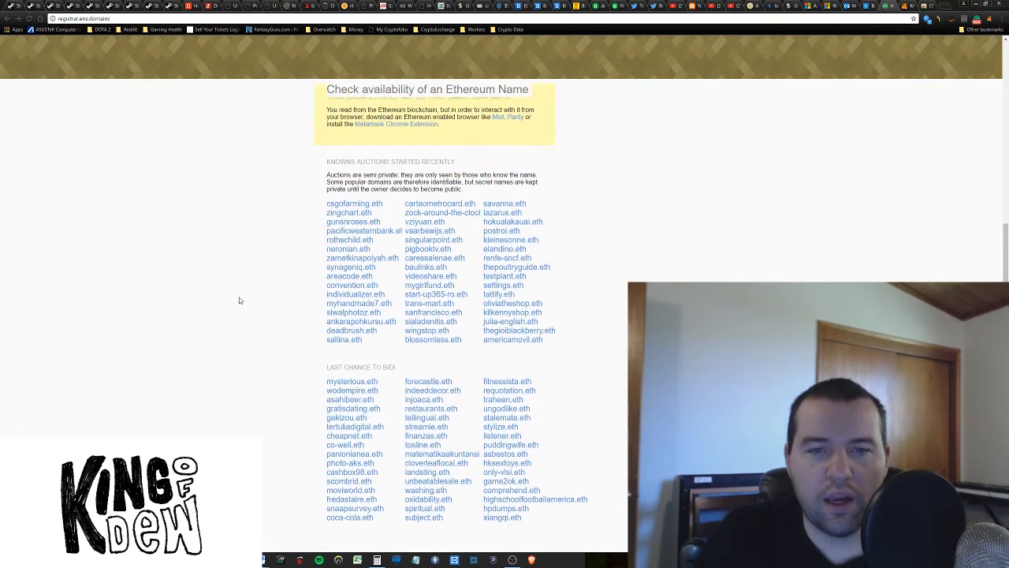
scroll(down, 3)
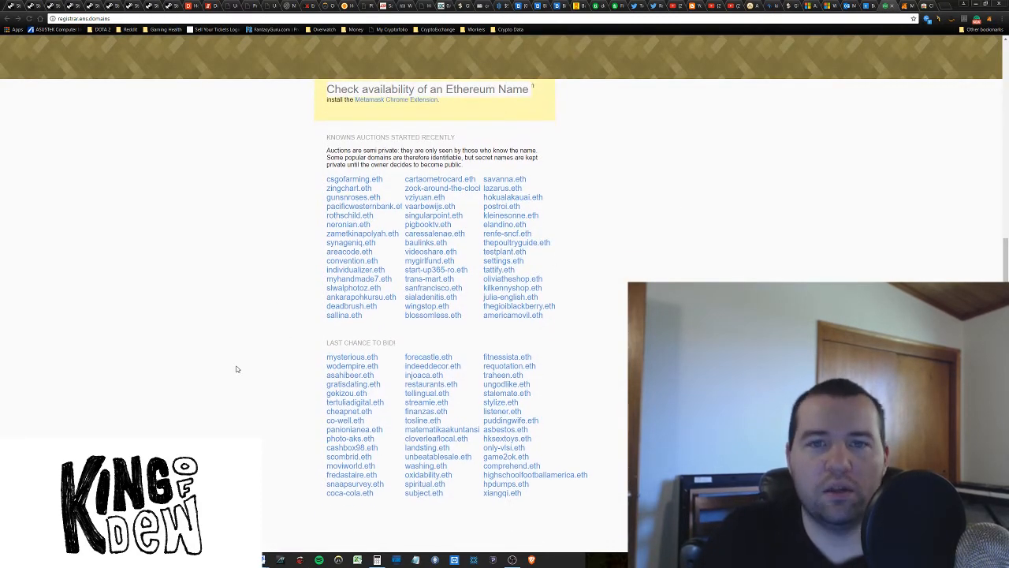
mouse_move(352, 197)
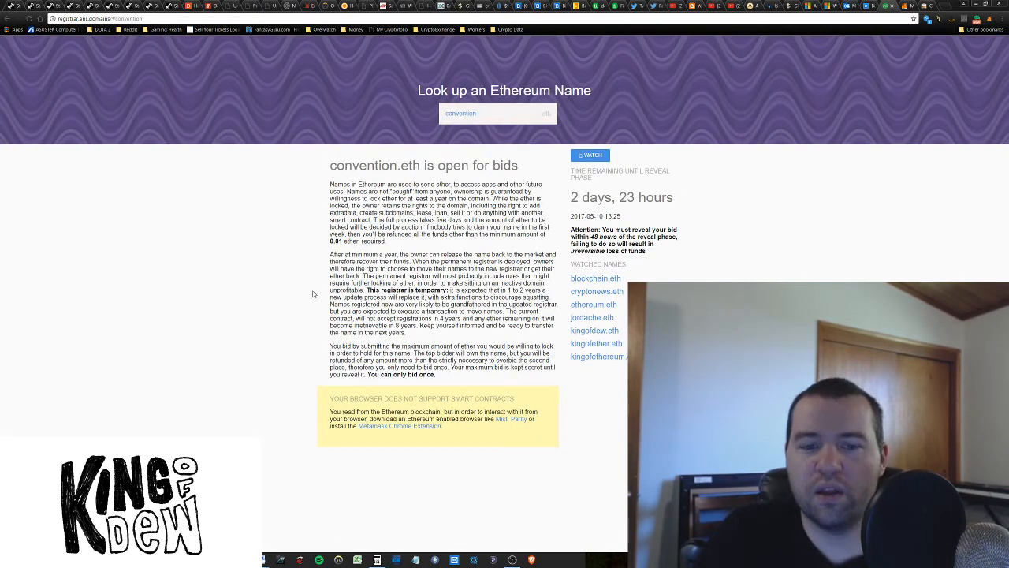
mouse_move(277, 412)
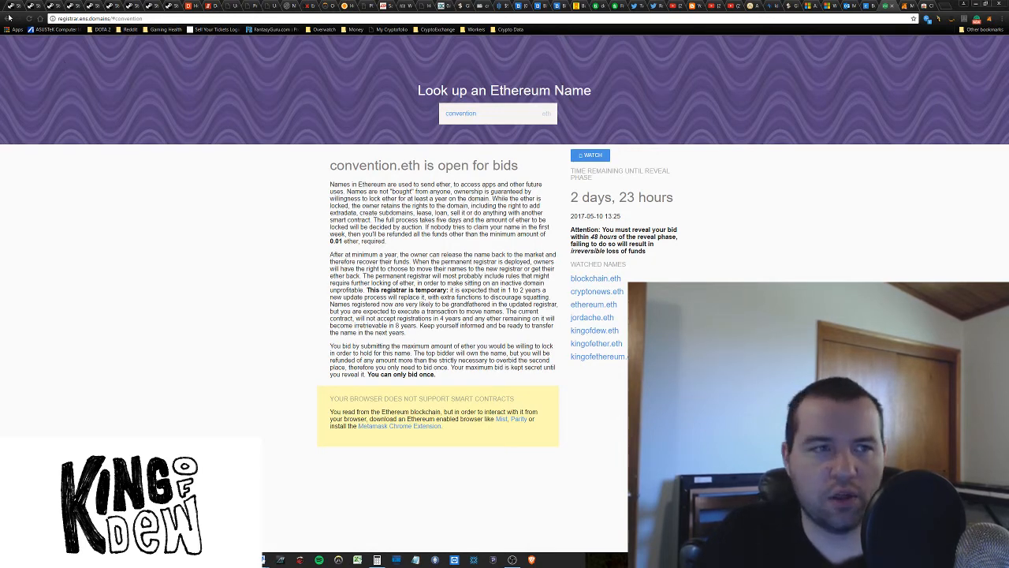
scroll(down, 3)
text(csgofarming)
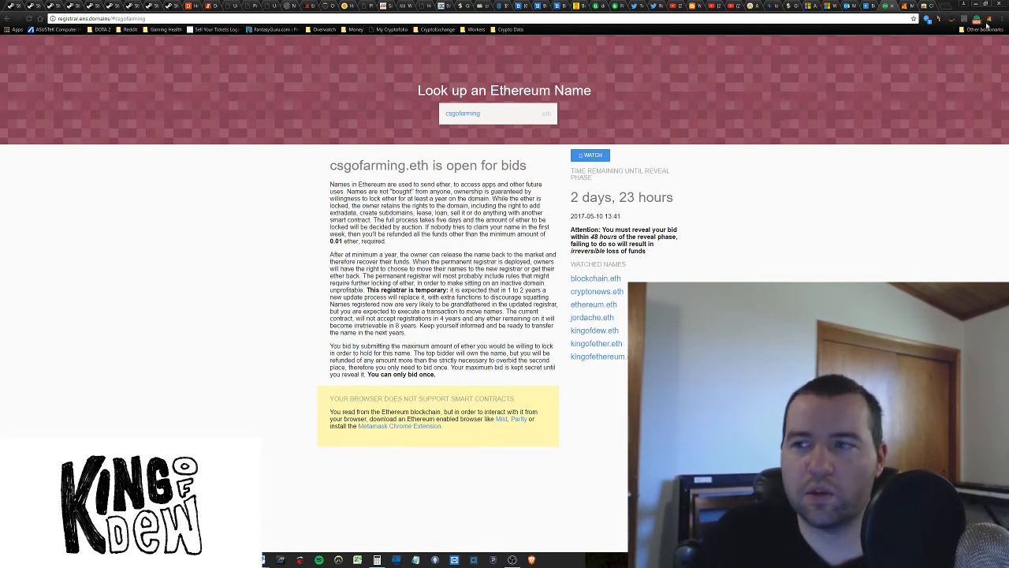
click(981, 19)
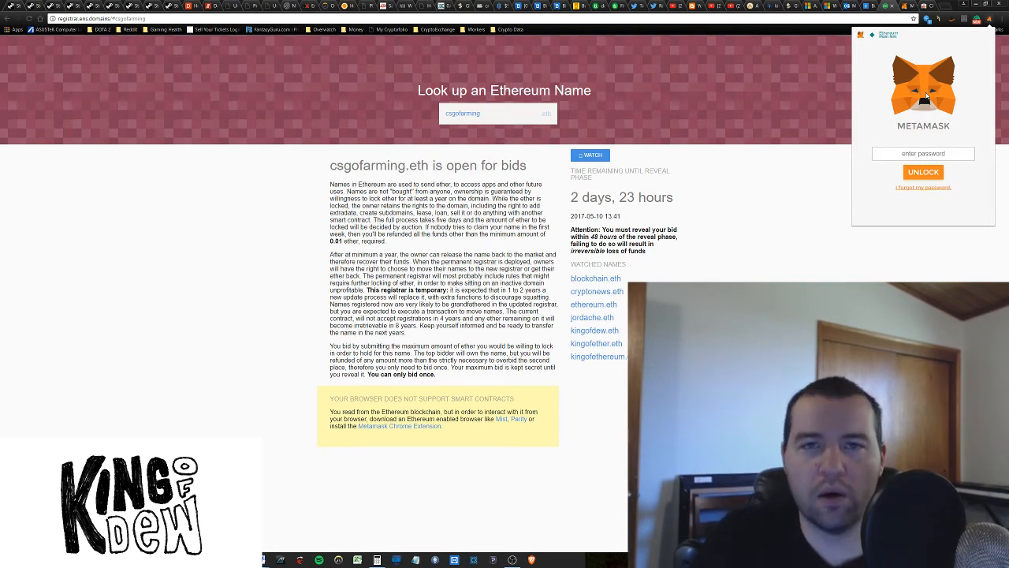
click(922, 154)
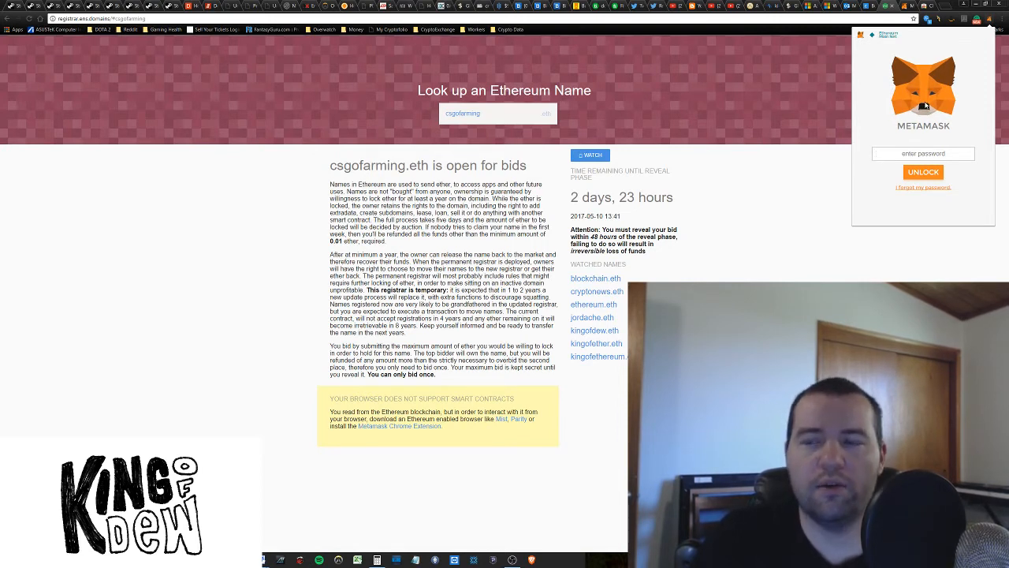
click(800, 230)
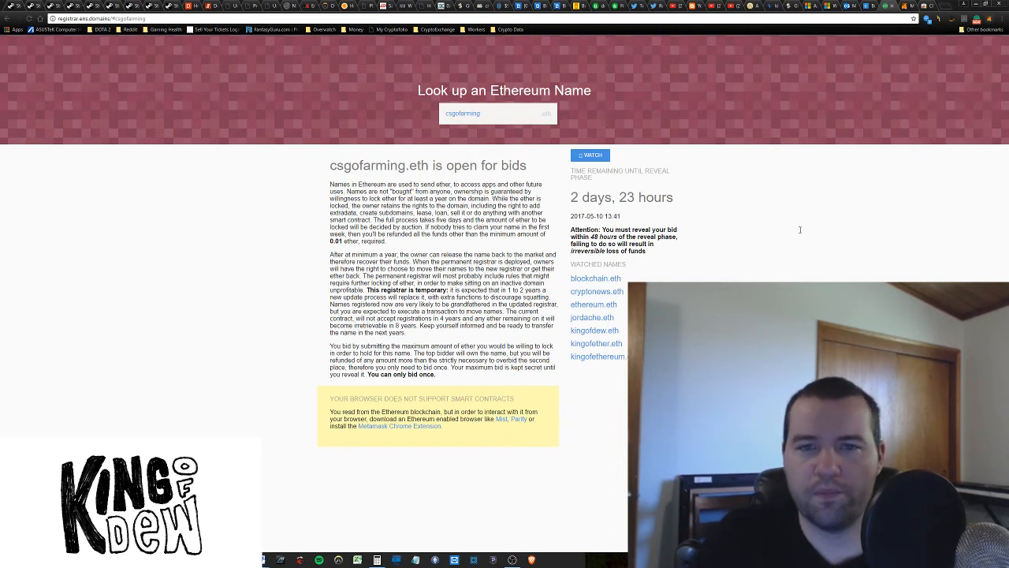
mouse_move(803, 225)
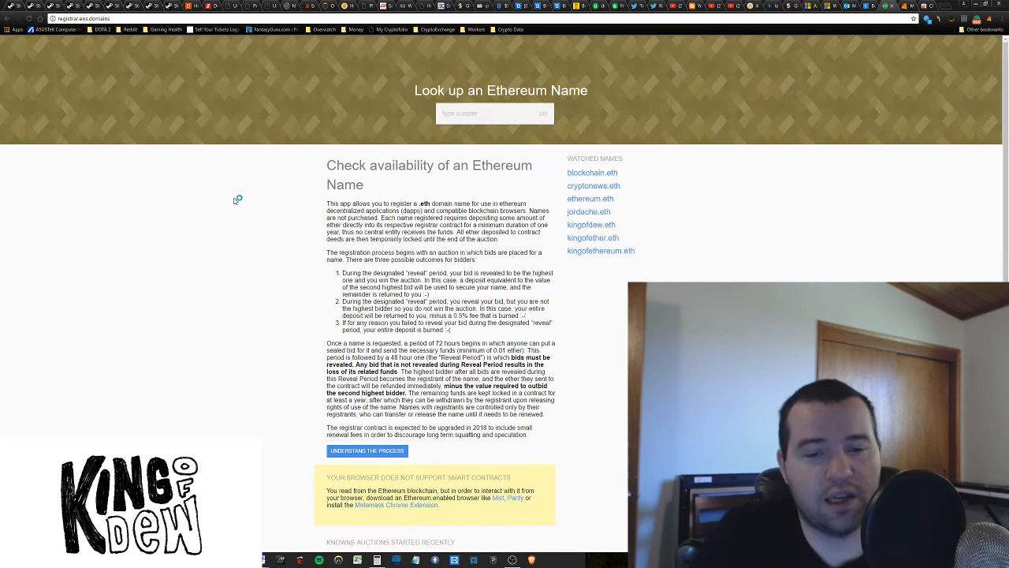
scroll(down, 3)
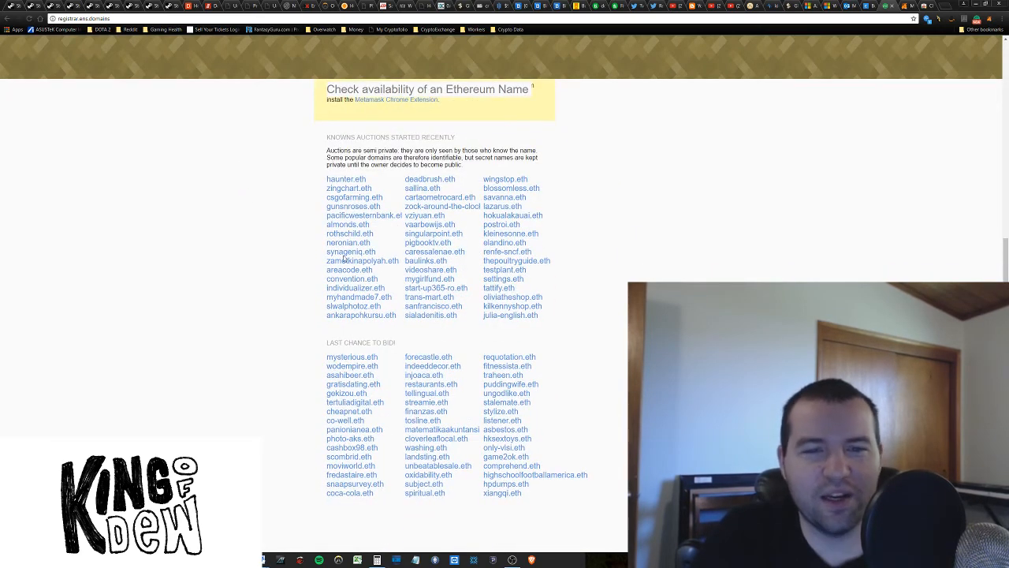
mouse_move(571, 337)
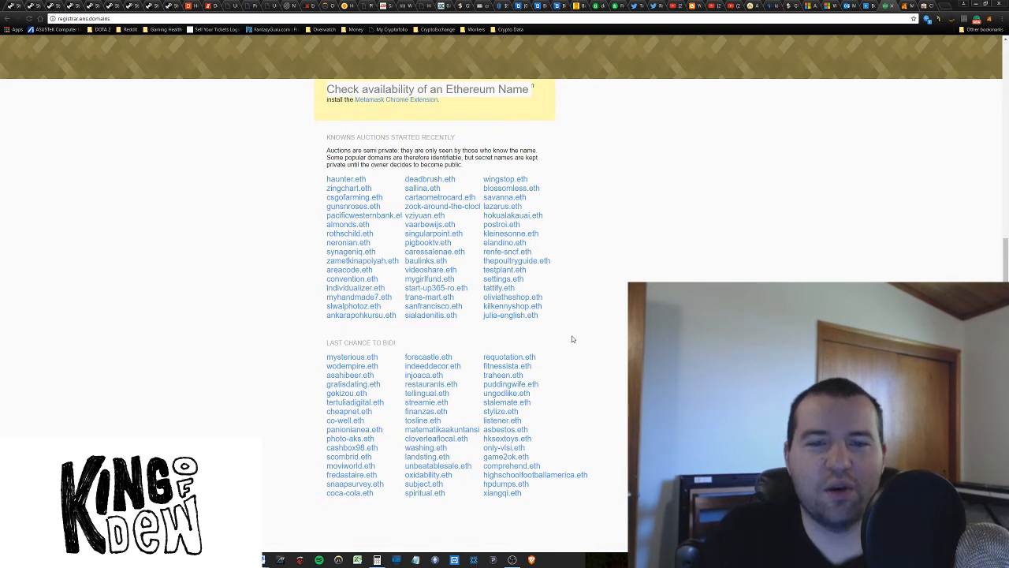
mouse_move(552, 350)
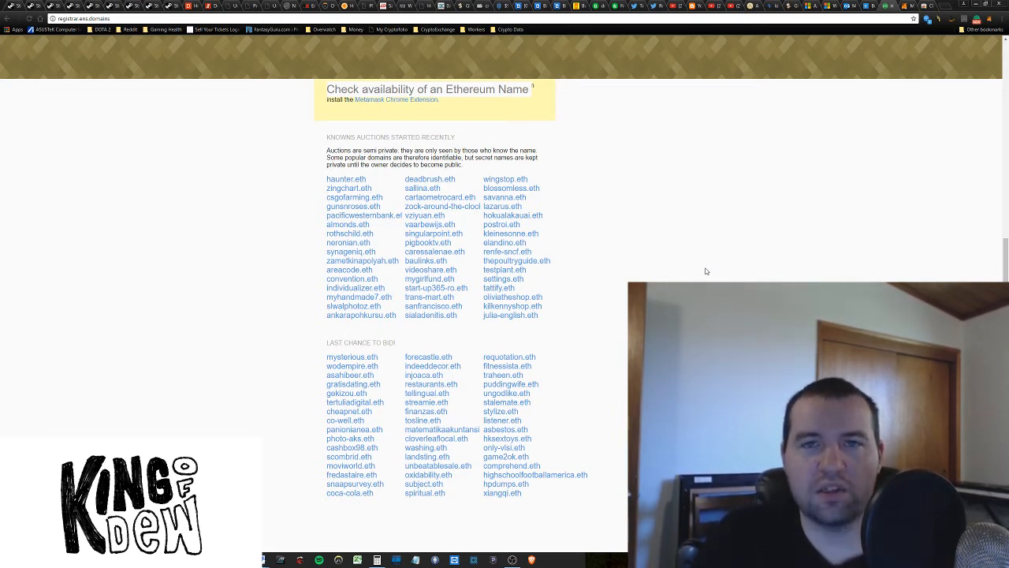
mouse_move(701, 243)
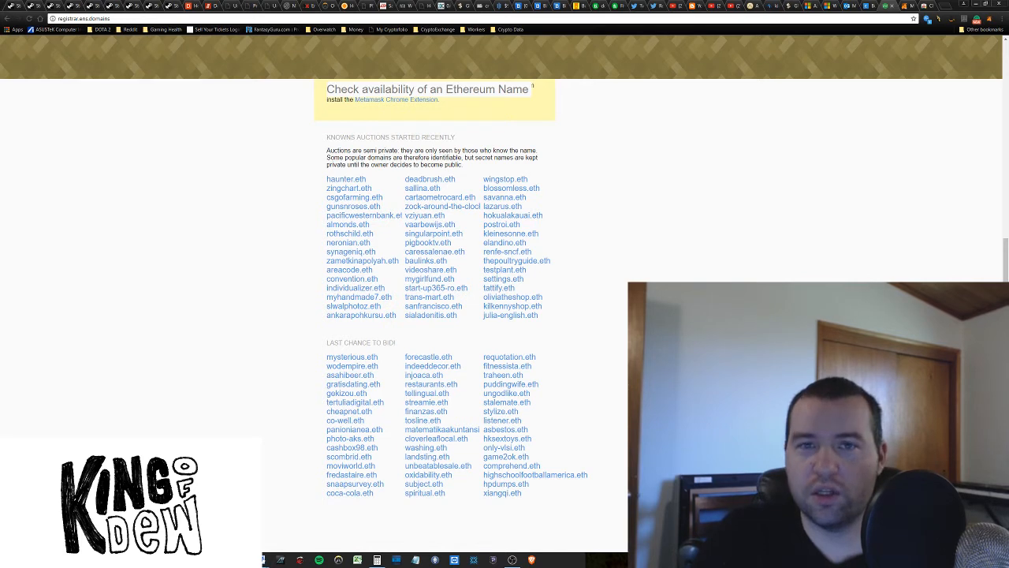
mouse_move(573, 196)
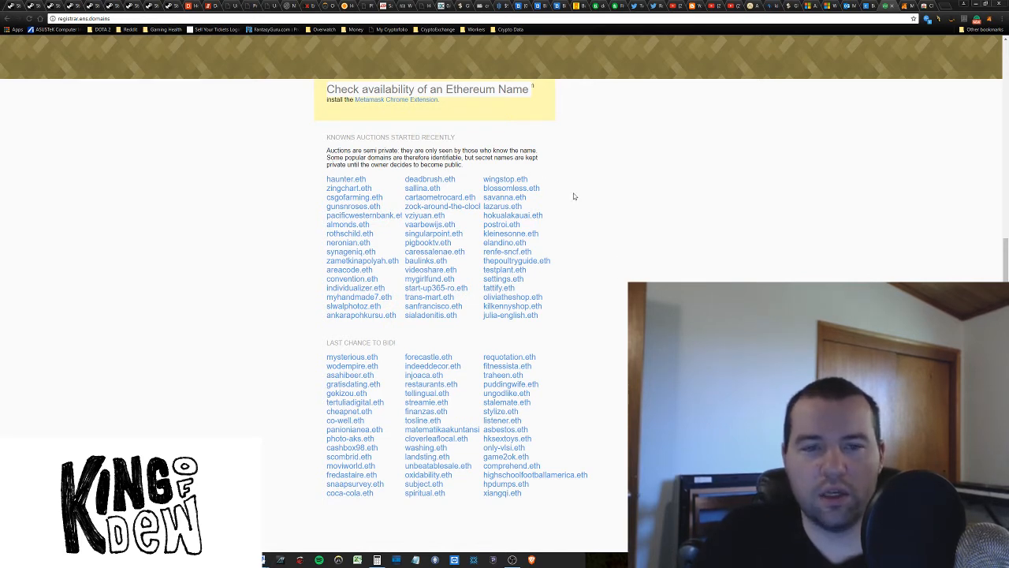
mouse_move(559, 133)
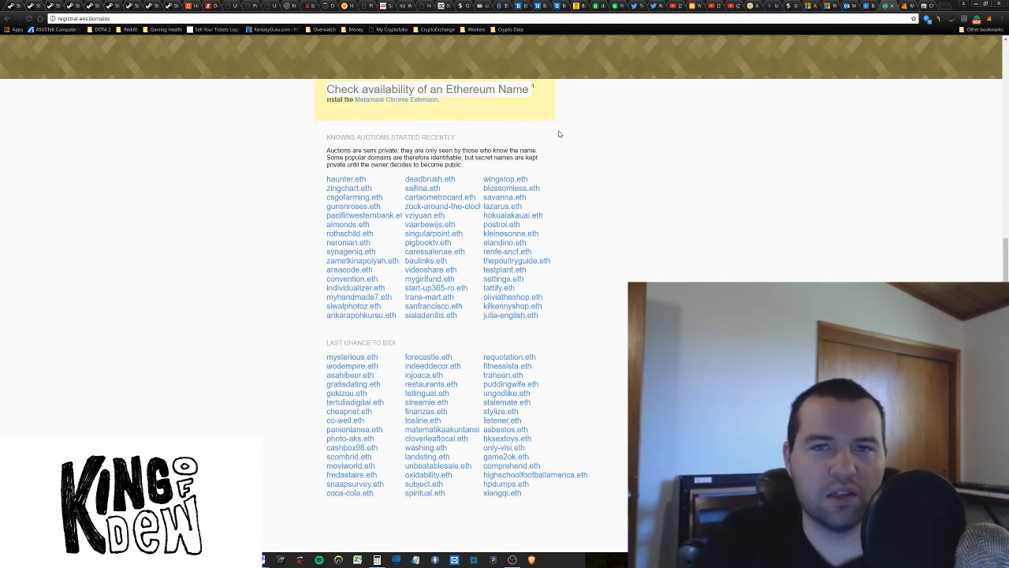
mouse_move(283, 138)
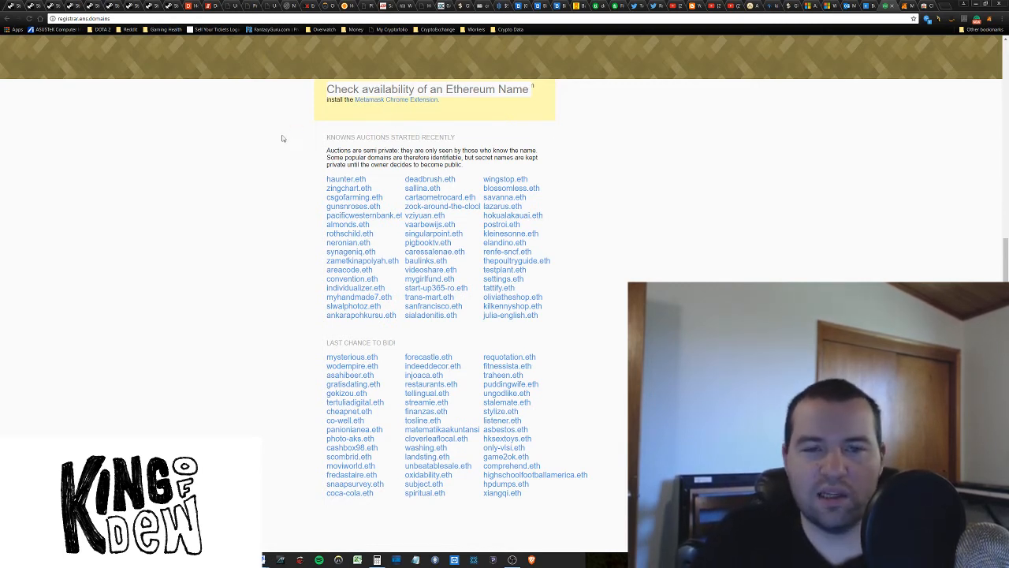
mouse_move(353, 306)
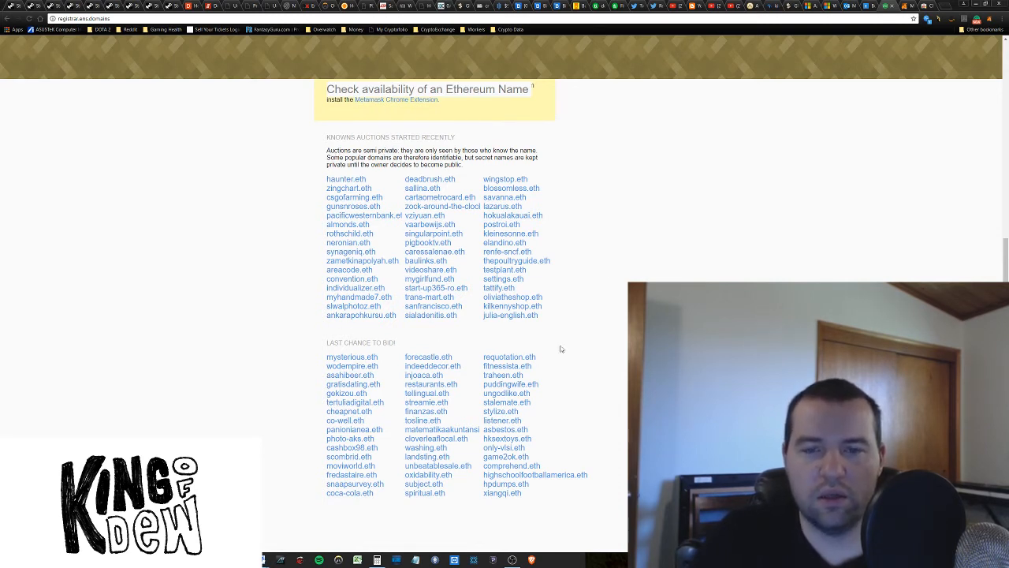
mouse_move(620, 239)
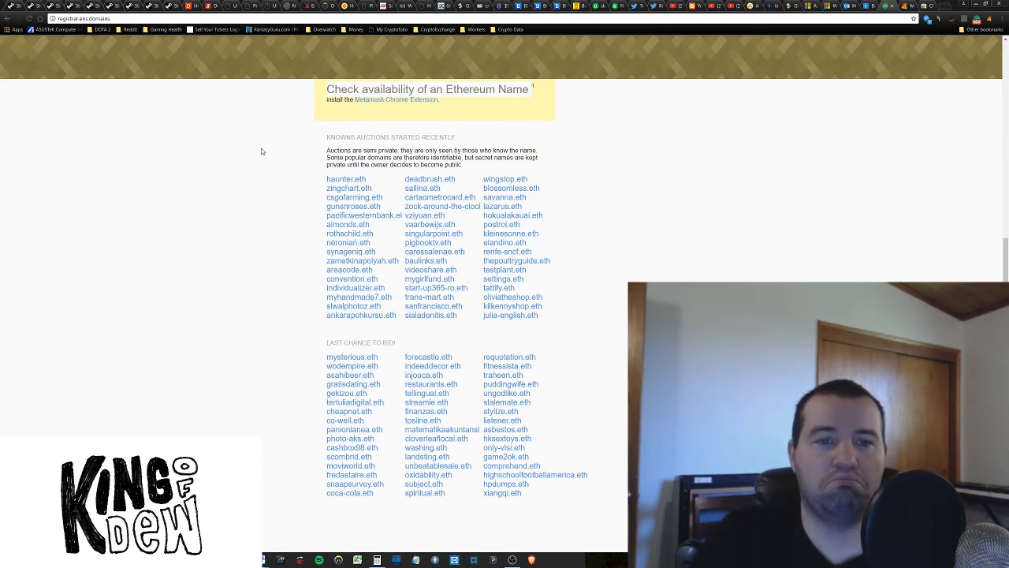
mouse_move(304, 155)
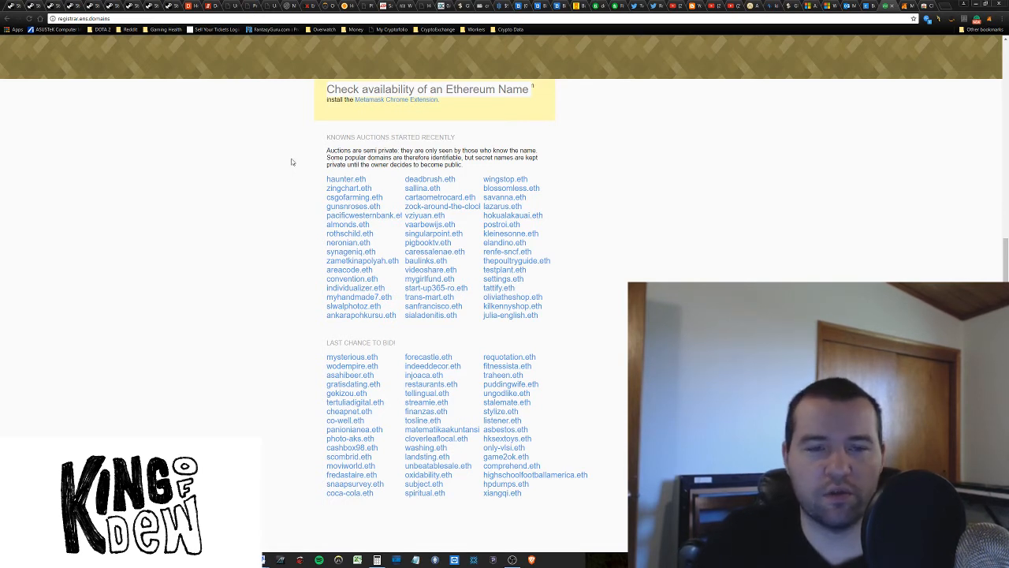
mouse_move(297, 157)
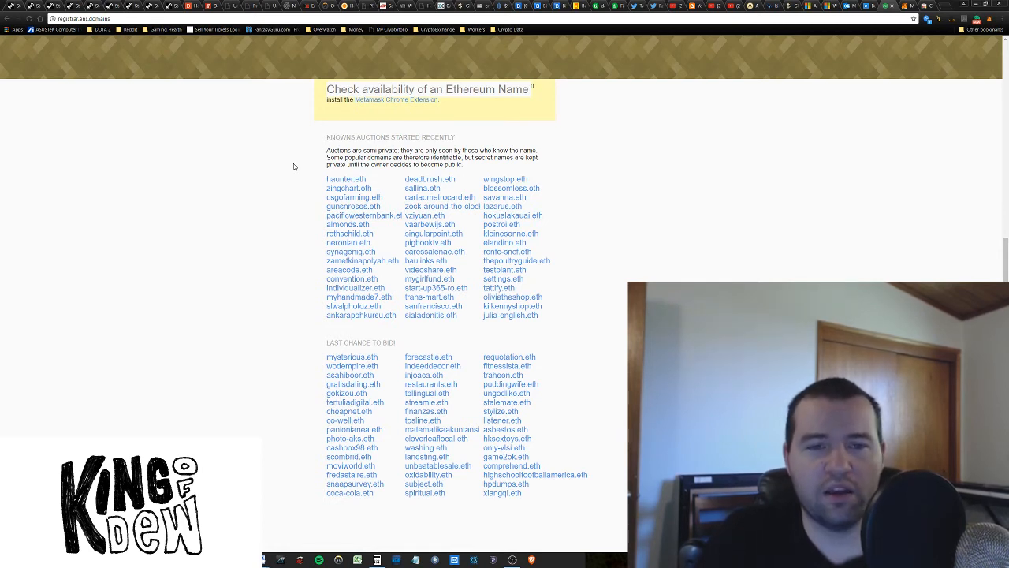
mouse_move(291, 164)
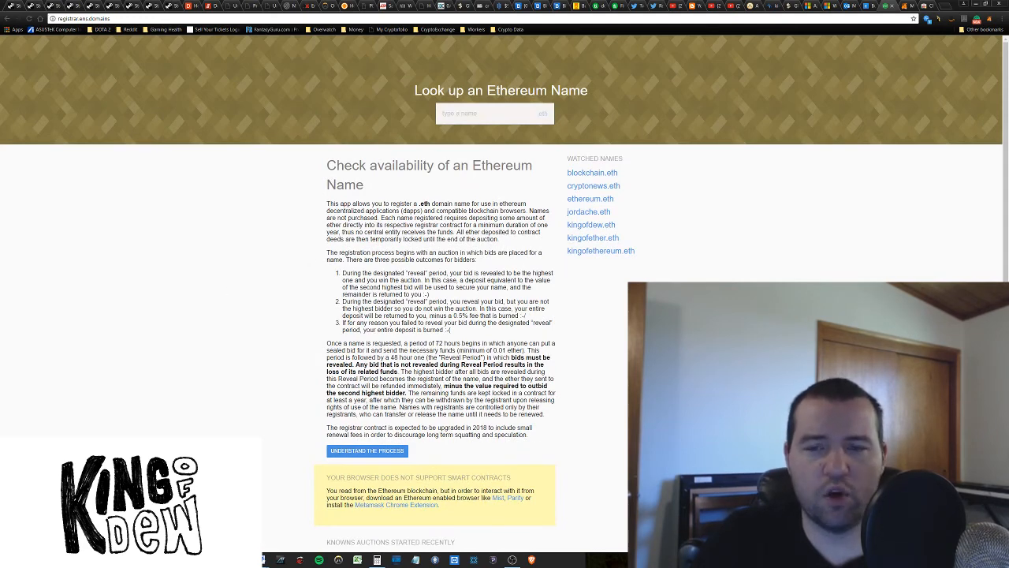
- Scroll to Watched Names and open blockchain.eth, requestable in about 24 days 8 hours
scroll(down, 3)
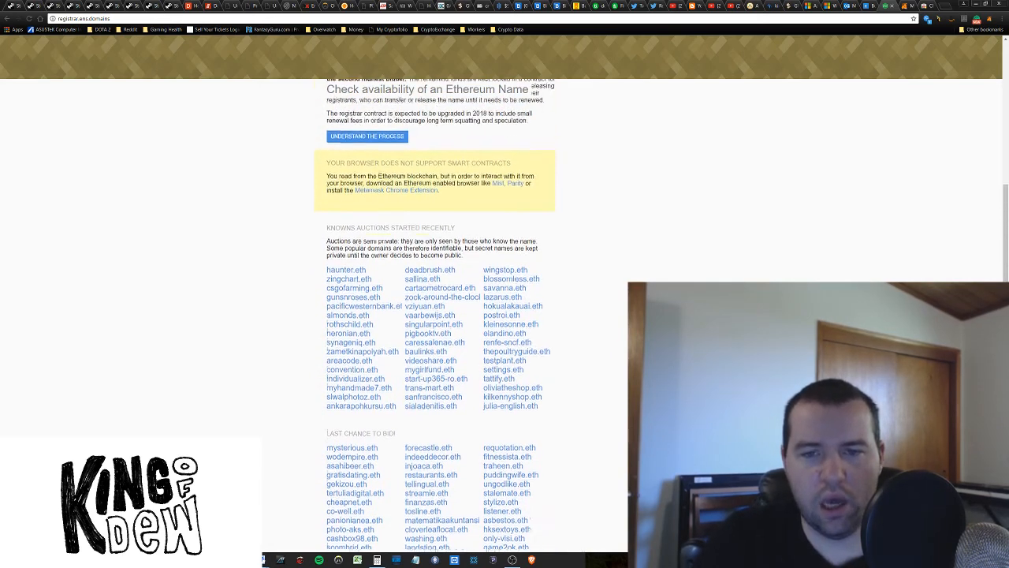
scroll(up, 3)
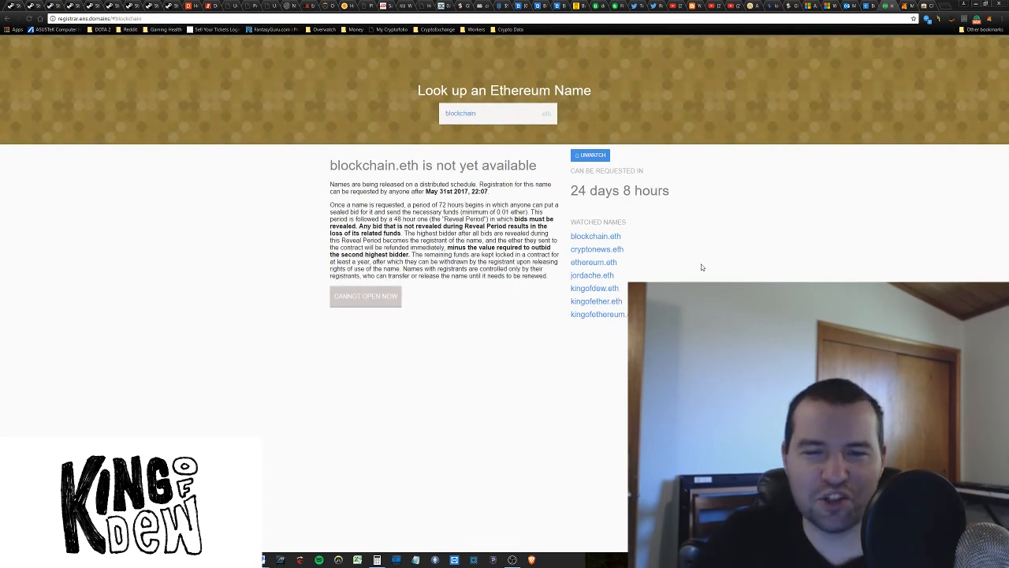
double_click(408, 165)
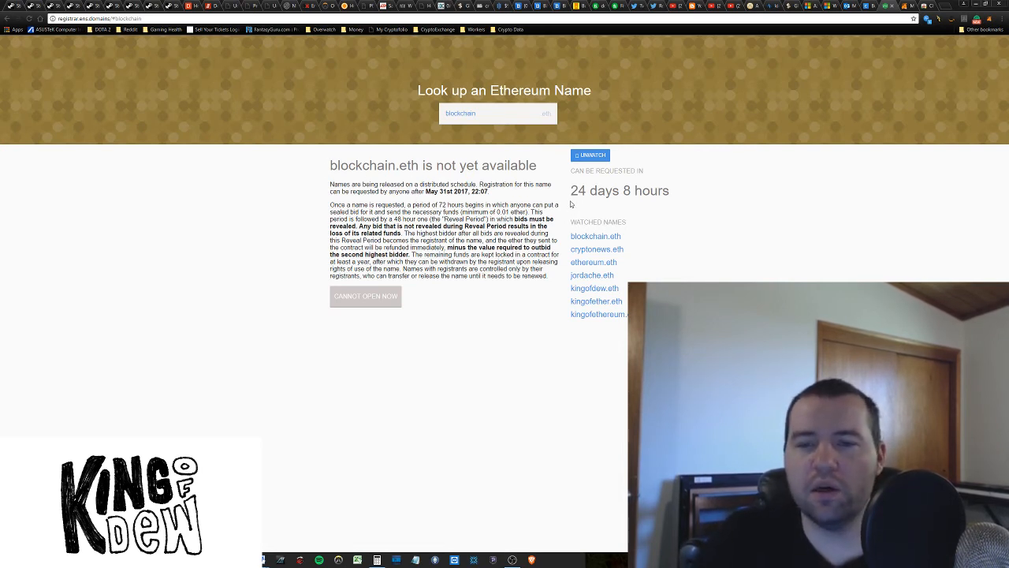
drag(571, 190, 668, 190)
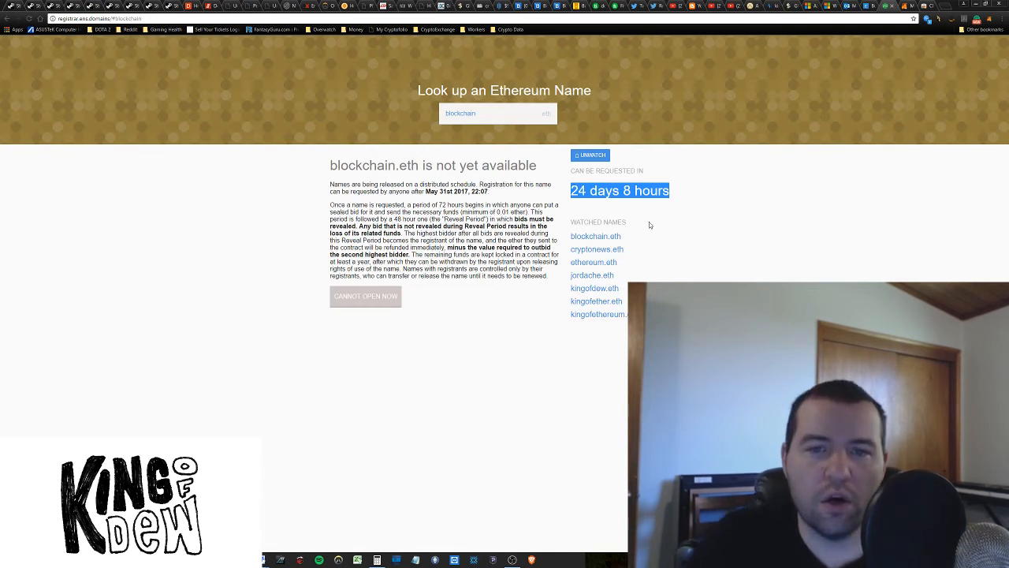
triple_click(485, 113)
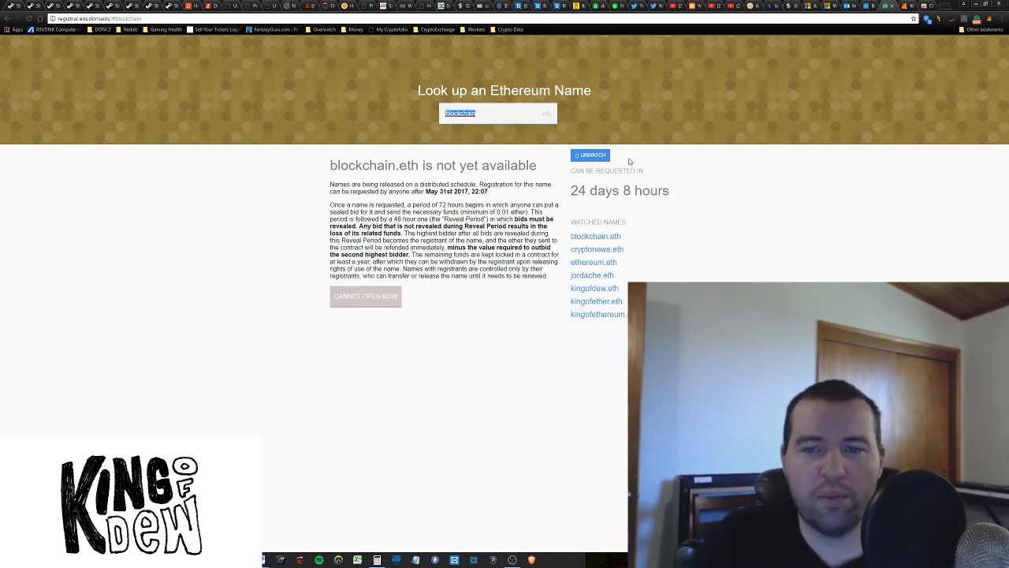
mouse_move(683, 223)
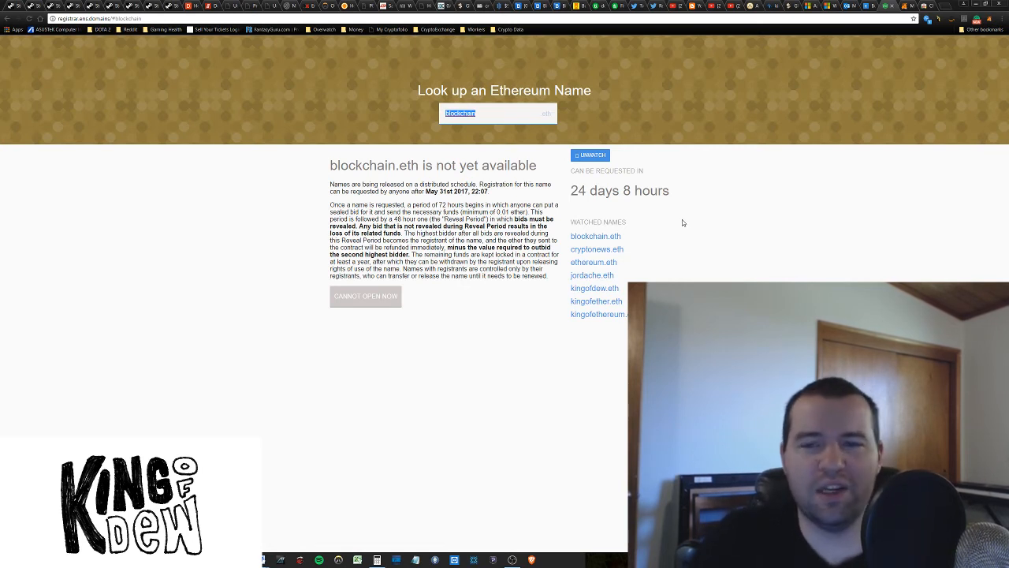
mouse_move(623, 212)
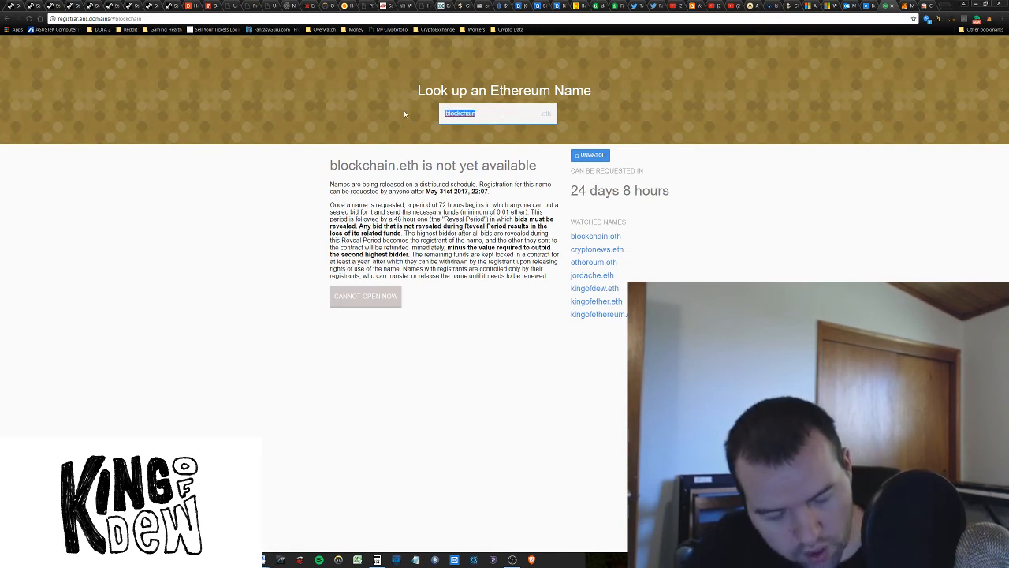
- Search 'golem', then prefix 'buy' to look up buygolem.eth
text(golem)
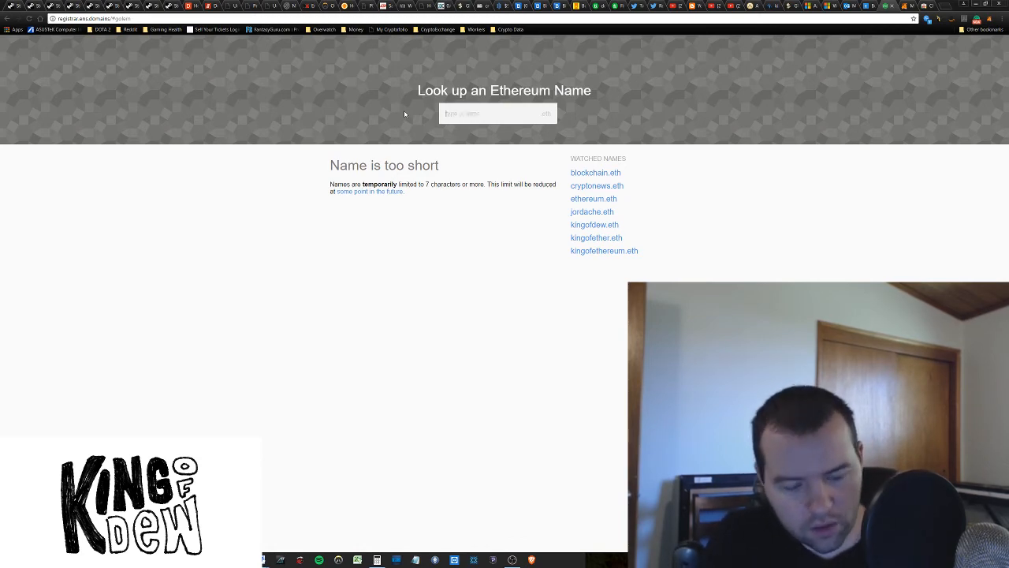
text(buygolem)
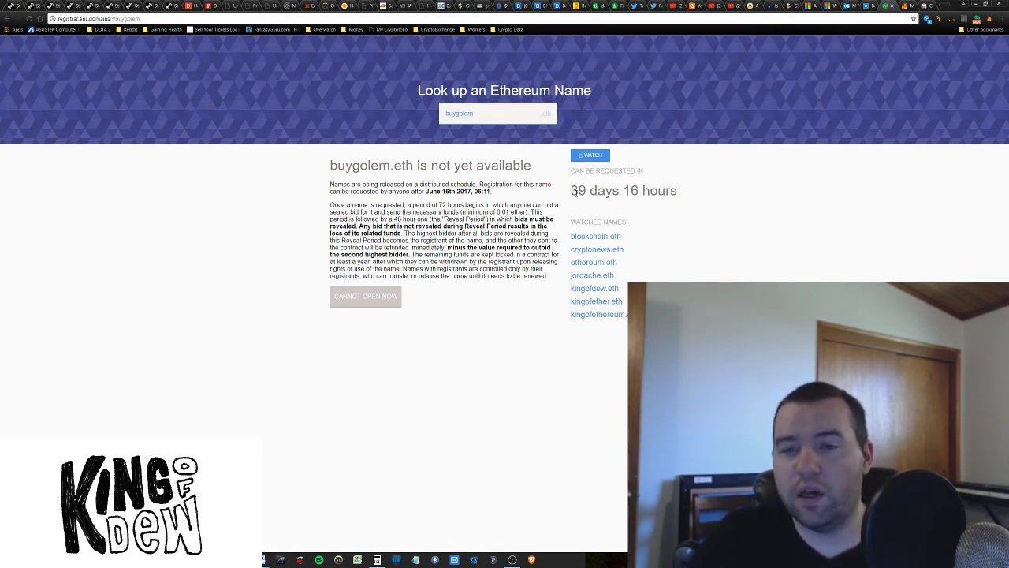
drag(572, 190, 641, 190)
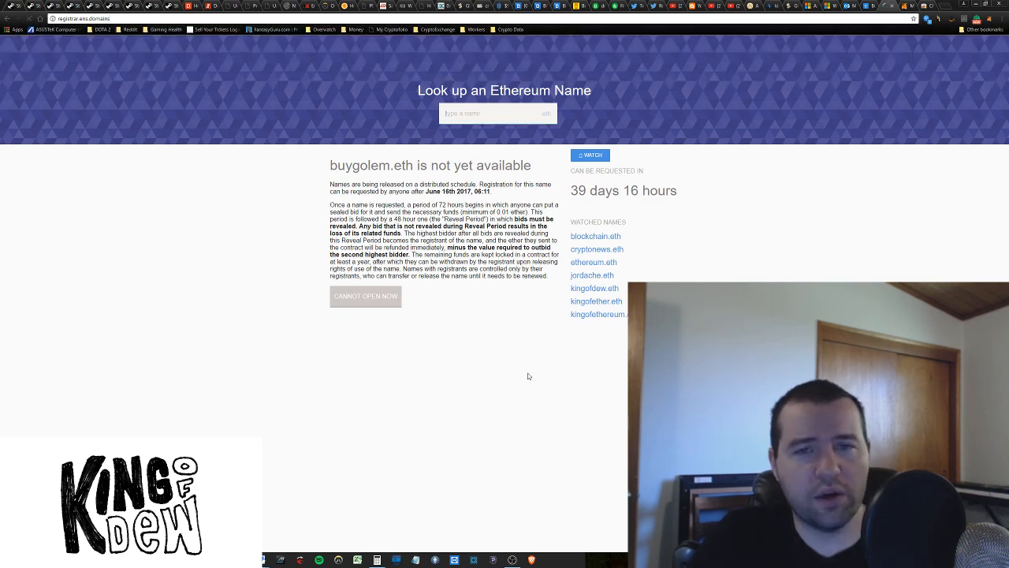
- Scroll the registrar home page to the Started Recently and Last Chance to Bid lists
scroll(down, 3)
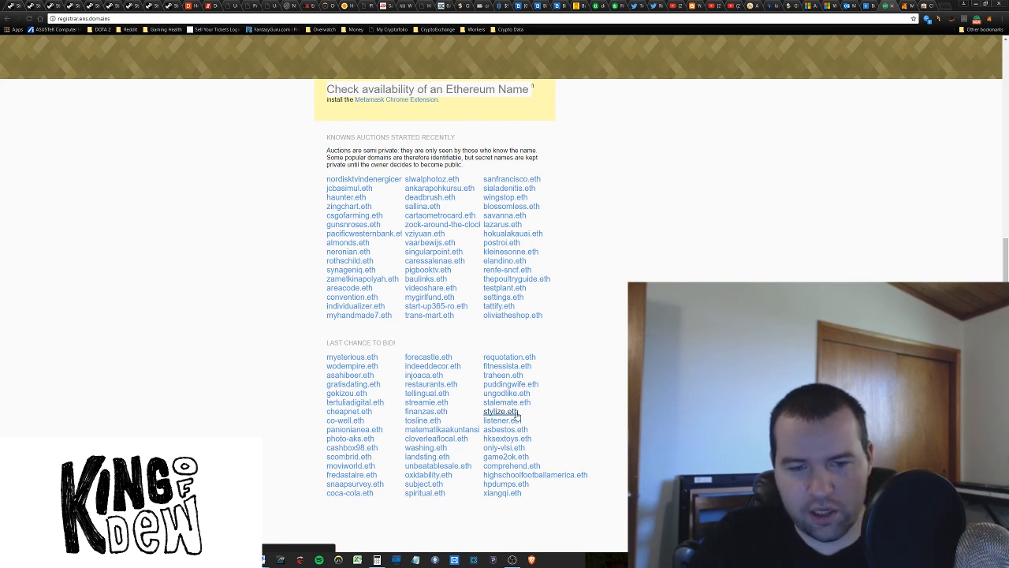
mouse_move(614, 408)
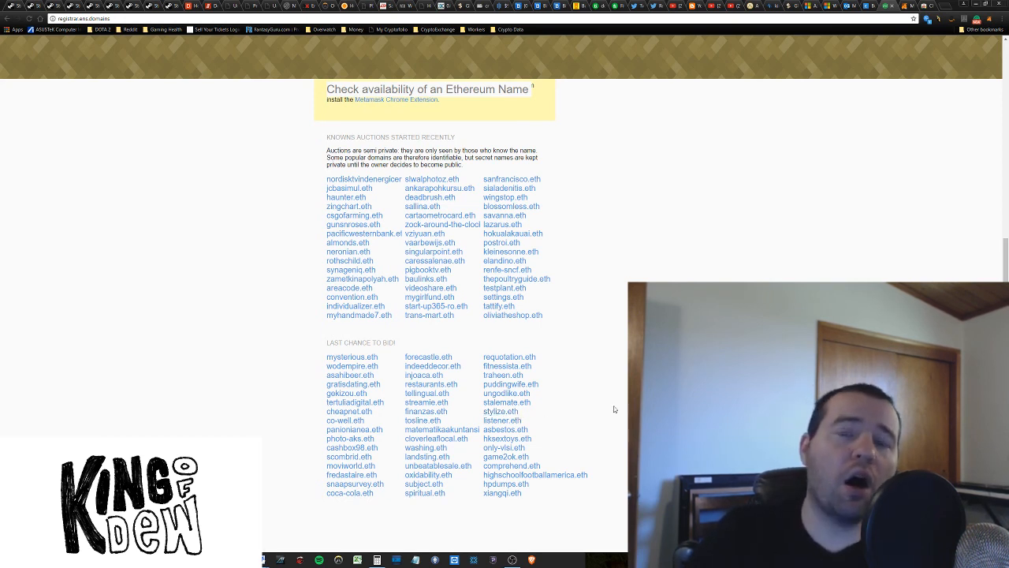